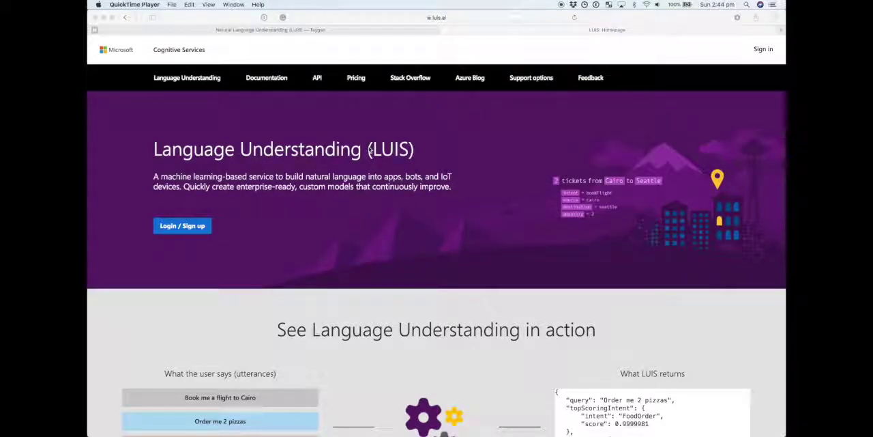
Run the LUIS demo on 'Book me a flight to Cairo' and 'Where is the nearest club?'.
scroll(down, 3)
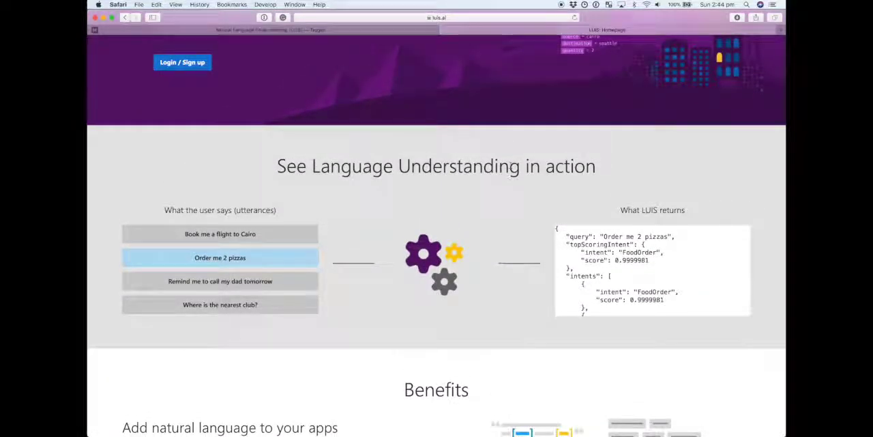
click(220, 234)
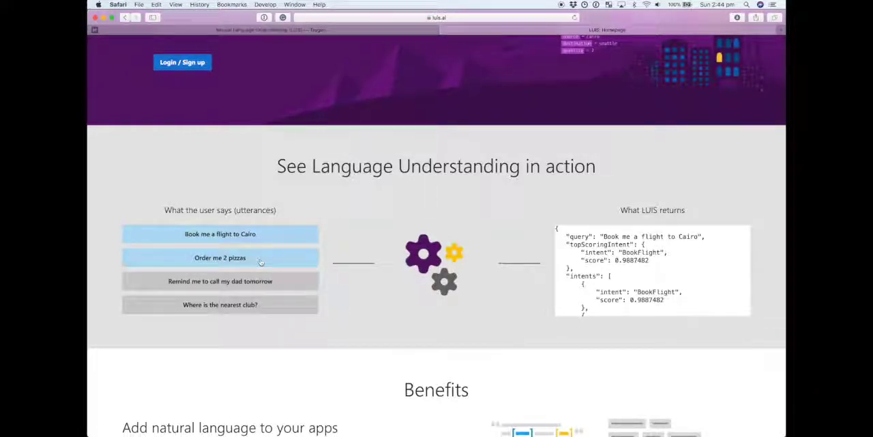
click(219, 303)
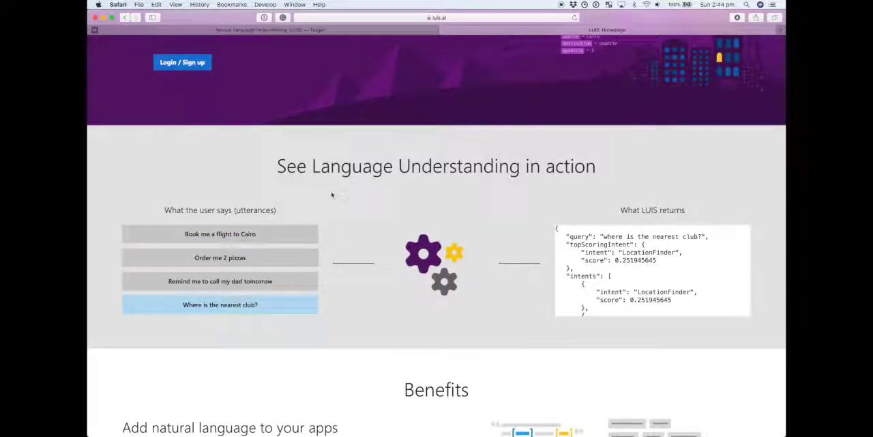
scroll(up, 3)
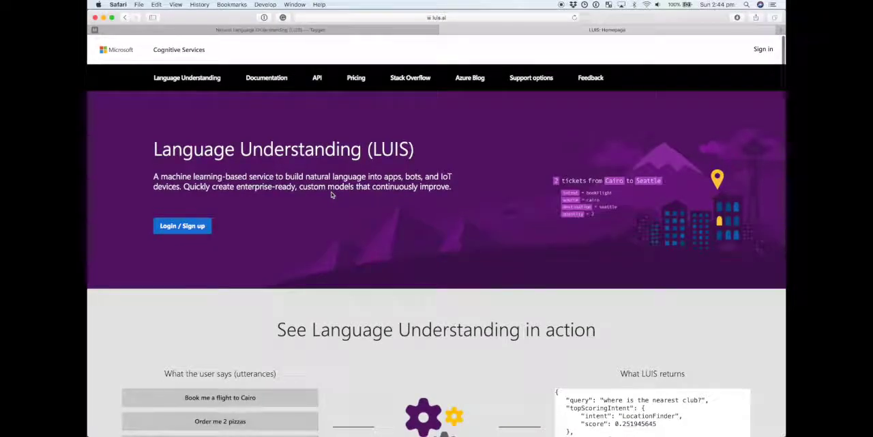
Scroll the Taygan blog to the 'What is LUIS?' section and its diagram.
scroll(down, 3)
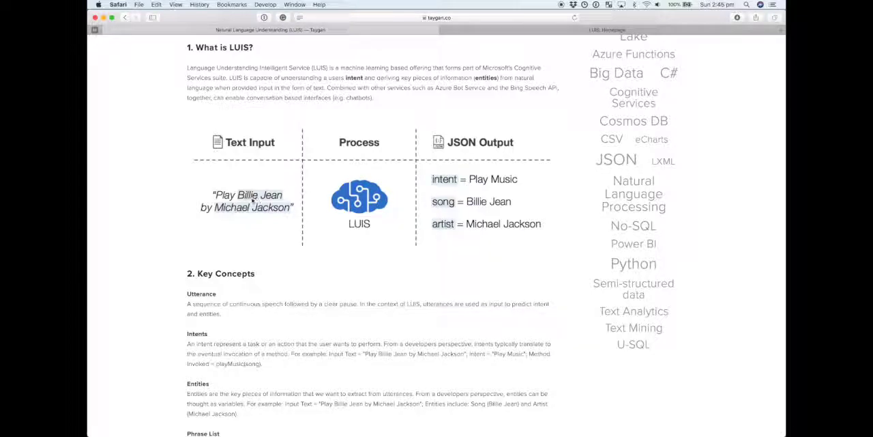
mouse_move(496, 206)
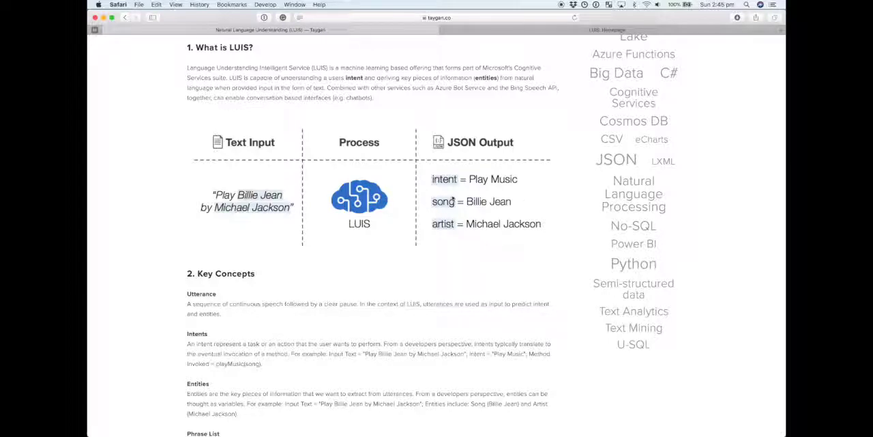
scroll(down, 3)
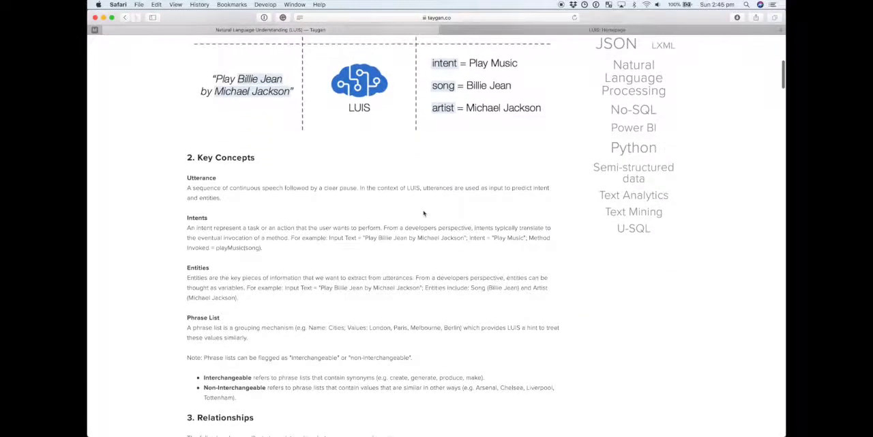
scroll(down, 3)
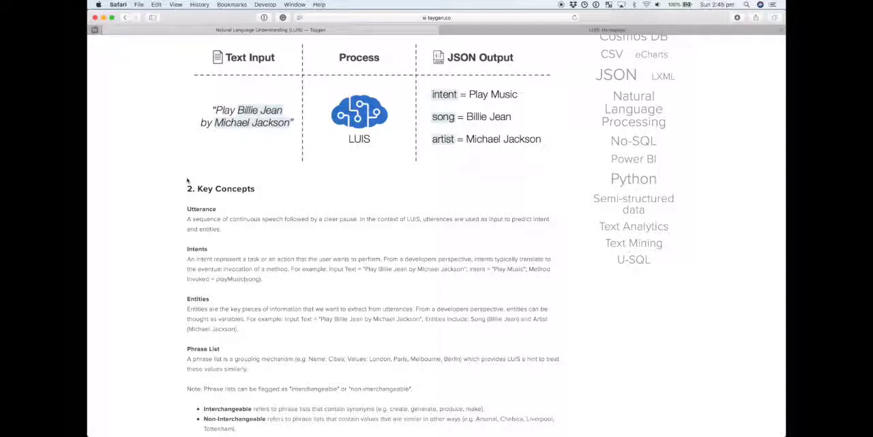
mouse_move(275, 135)
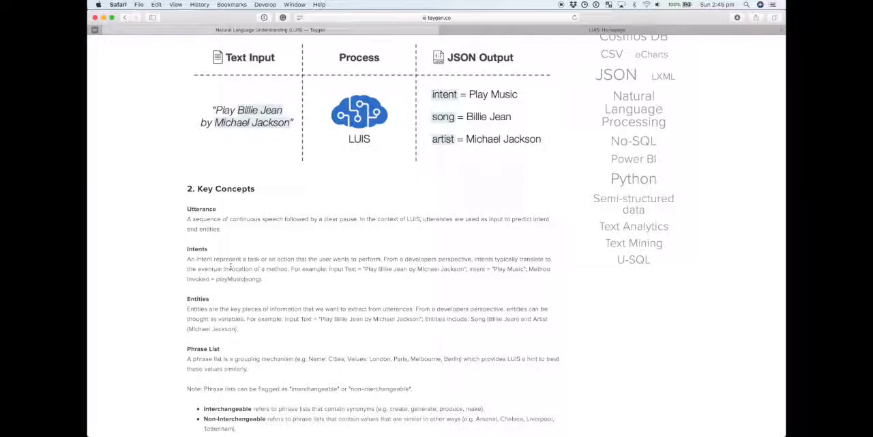
scroll(down, 3)
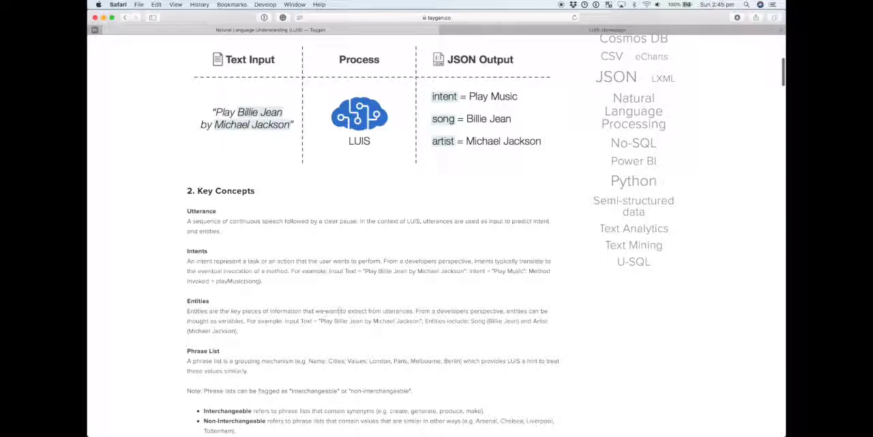
mouse_move(243, 136)
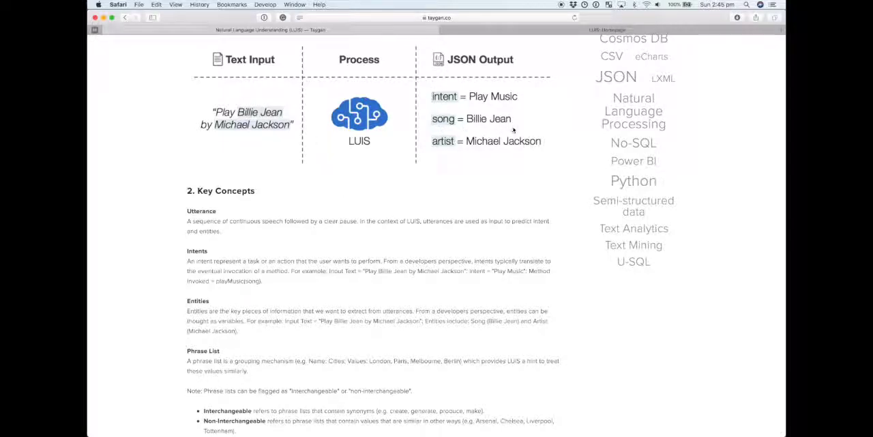
mouse_move(321, 338)
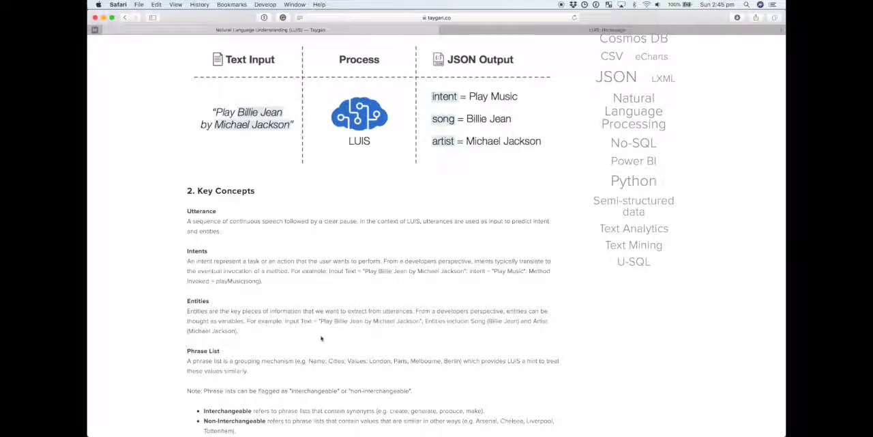
mouse_move(316, 330)
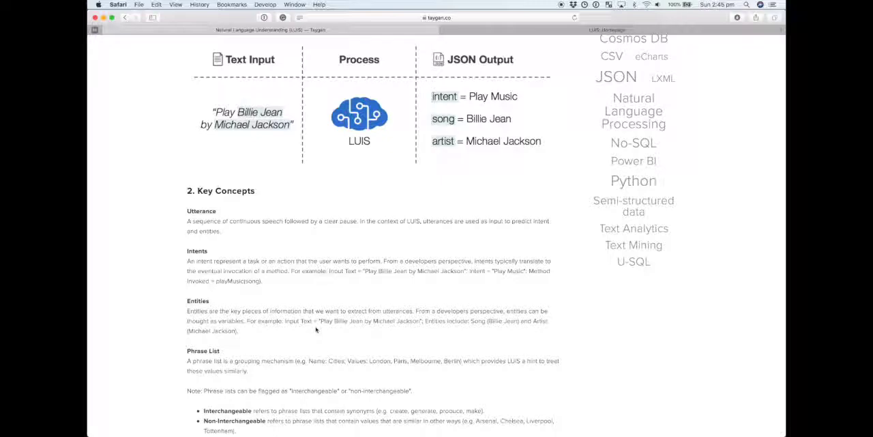
Read the key concepts, highlighting 'Cities' in the phrase list example.
scroll(down, 3)
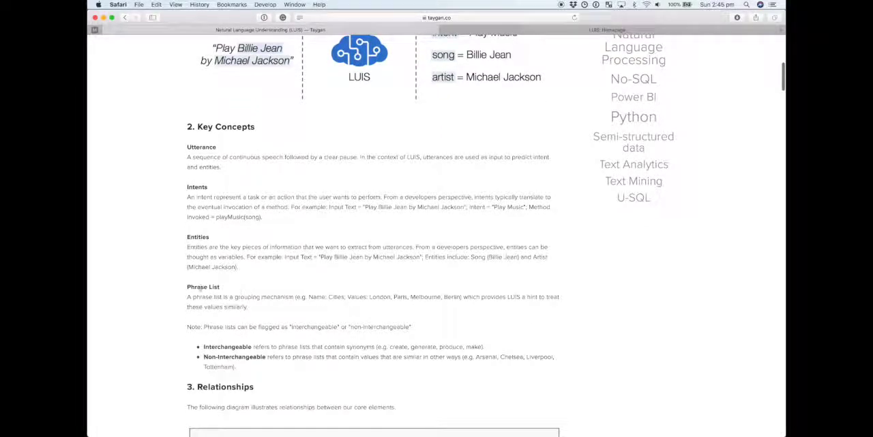
mouse_move(361, 188)
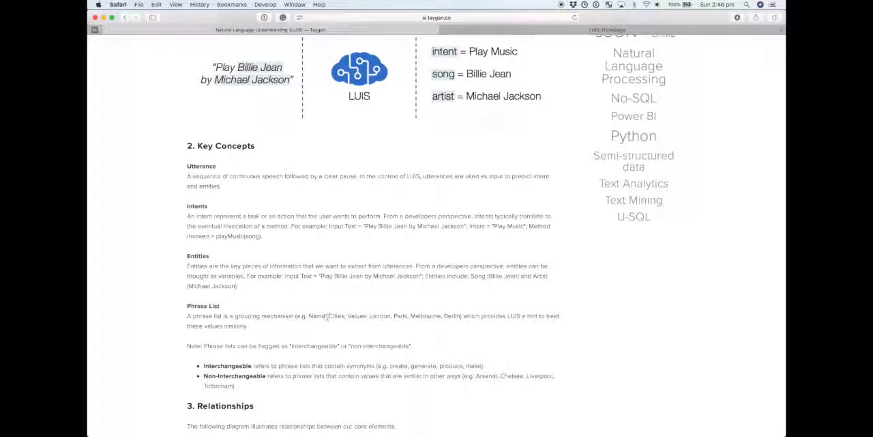
double_click(336, 317)
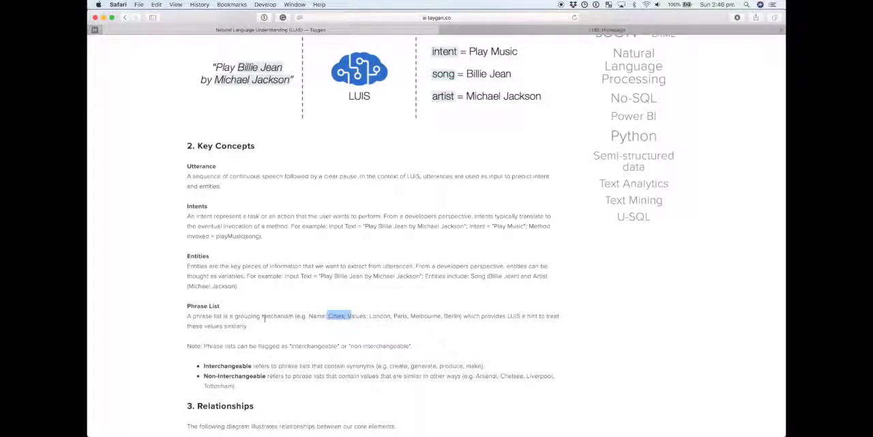
mouse_move(364, 331)
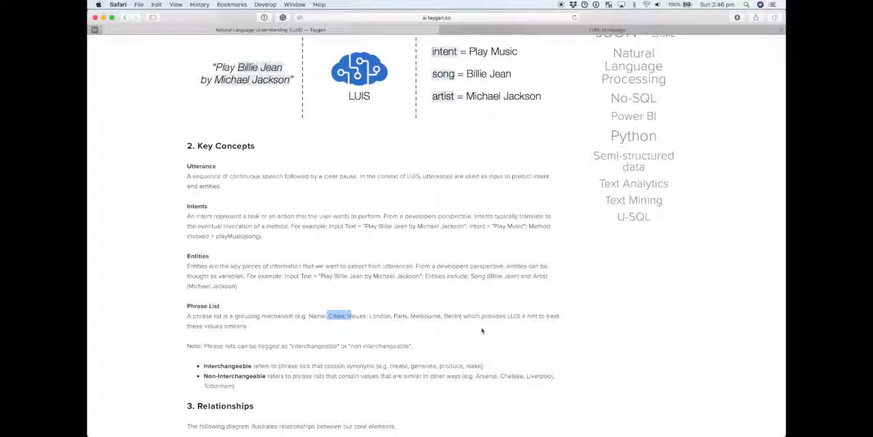
scroll(up, 3)
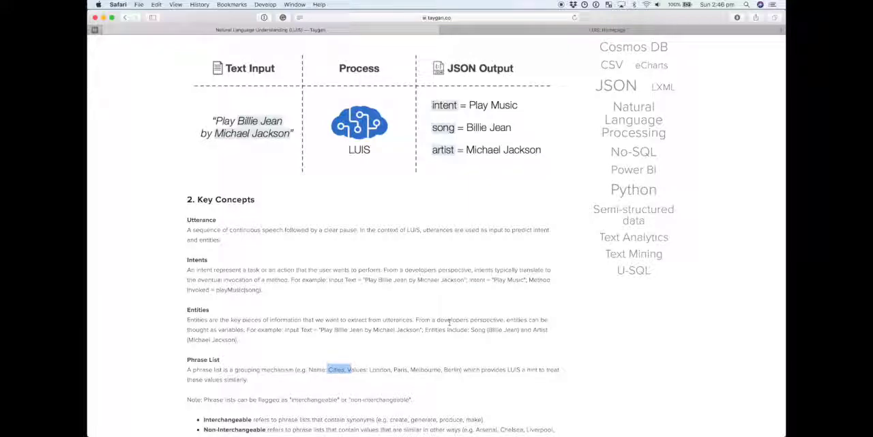
mouse_move(372, 141)
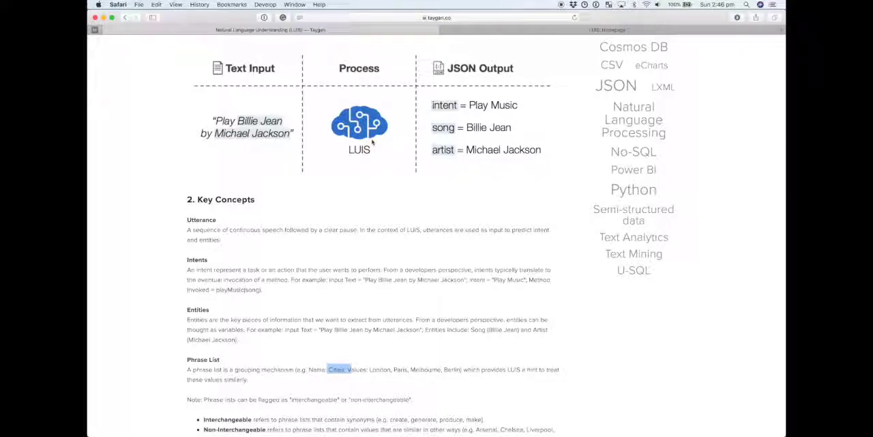
Scroll on past the remaining key concepts to the Relationships section.
scroll(down, 3)
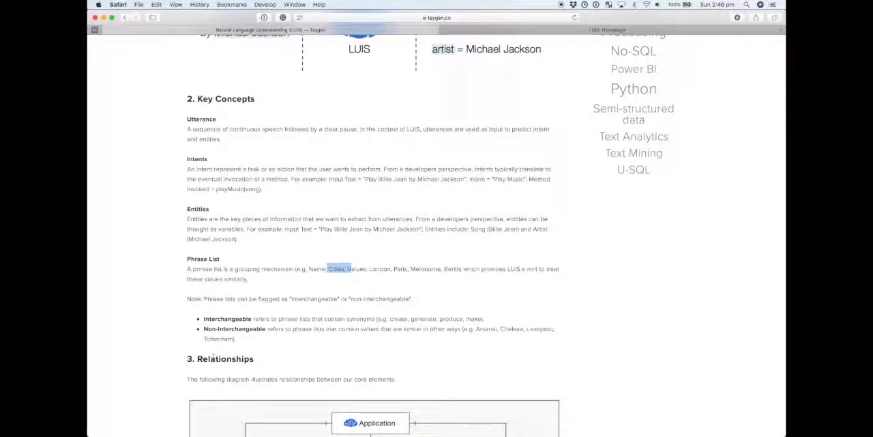
mouse_move(238, 314)
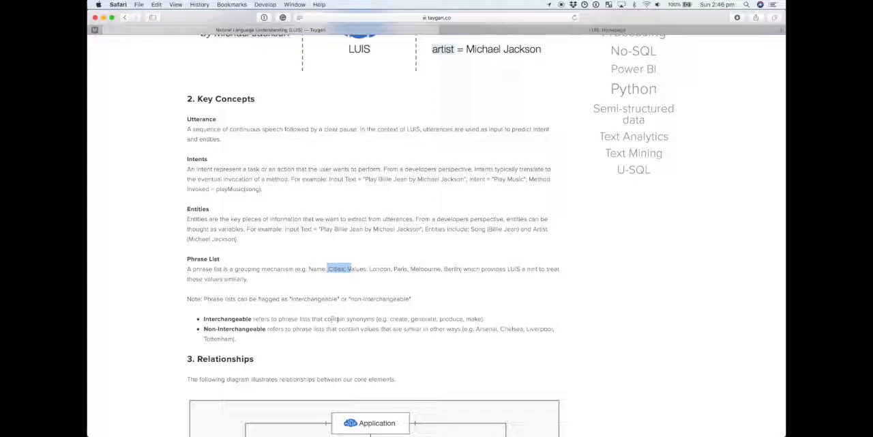
double_click(361, 320)
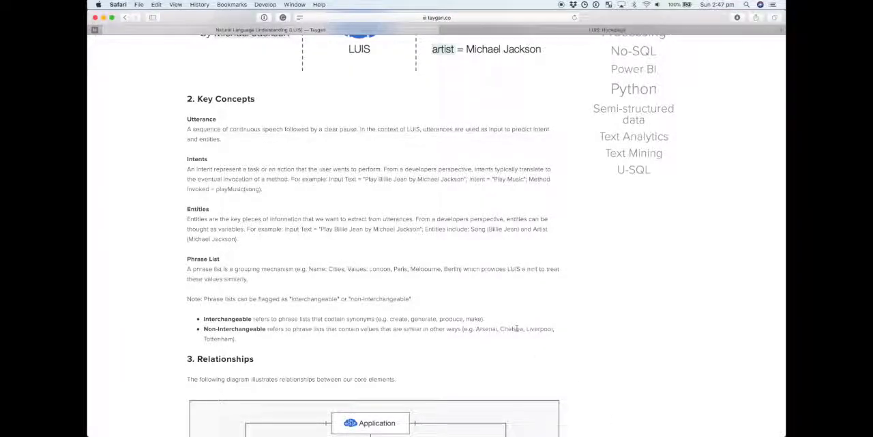
scroll(down, 3)
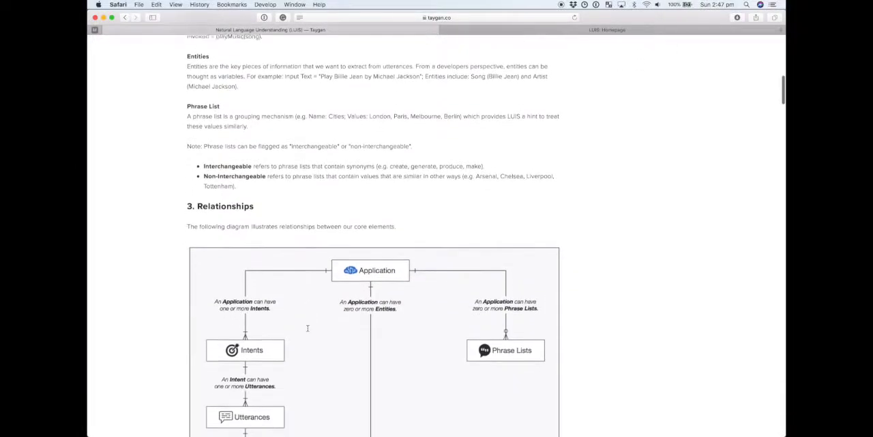
Study the Application–Intents–Entities–Utterances diagram, then scroll back to the article top.
scroll(down, 3)
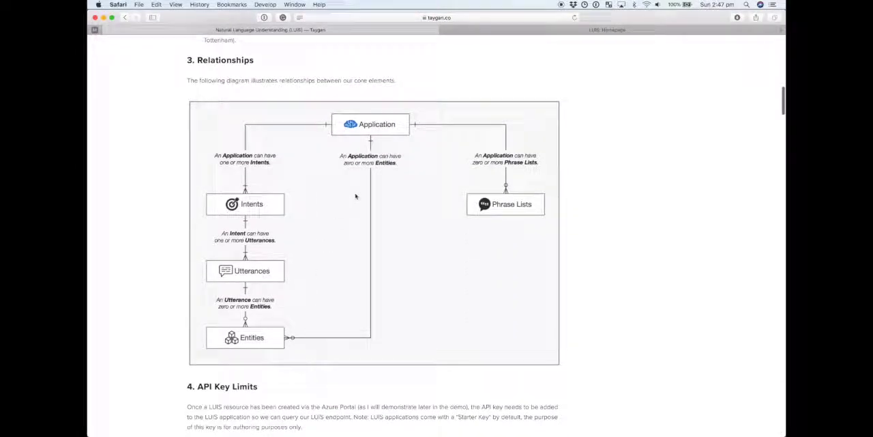
mouse_move(577, 183)
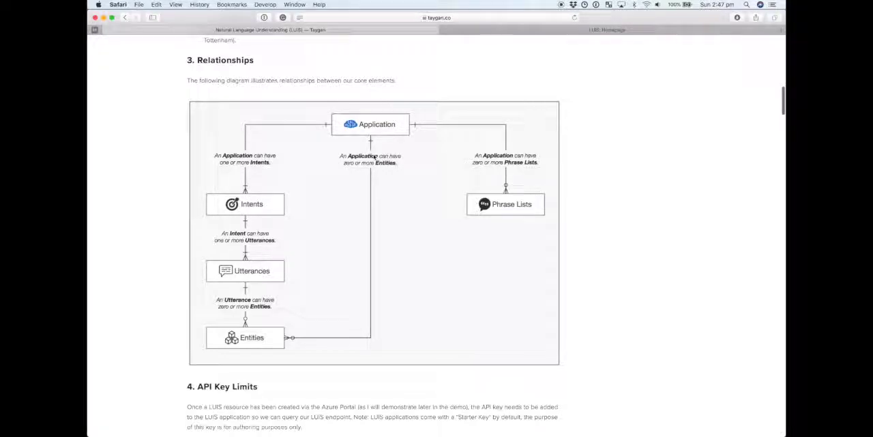
mouse_move(431, 167)
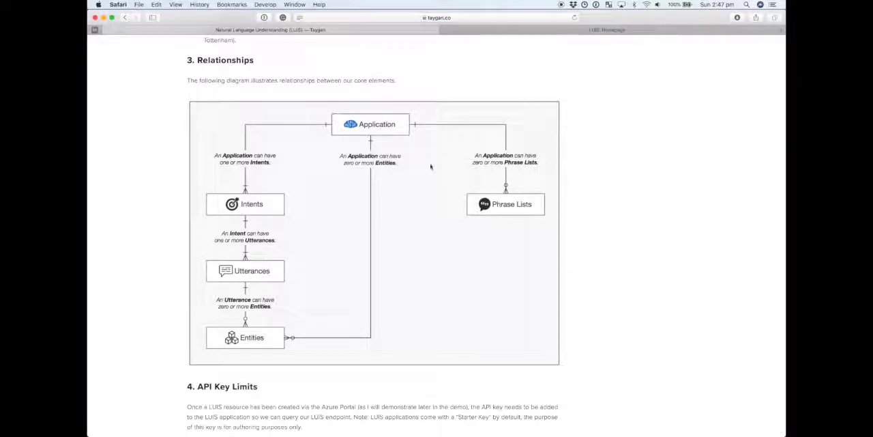
mouse_move(412, 137)
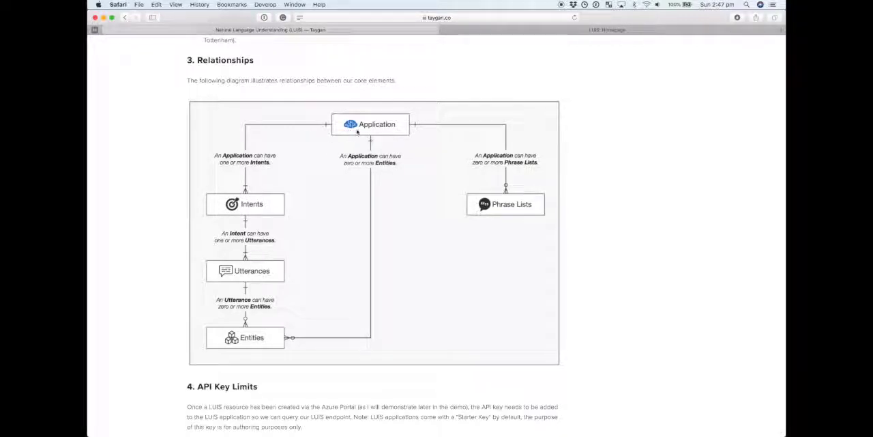
mouse_move(254, 201)
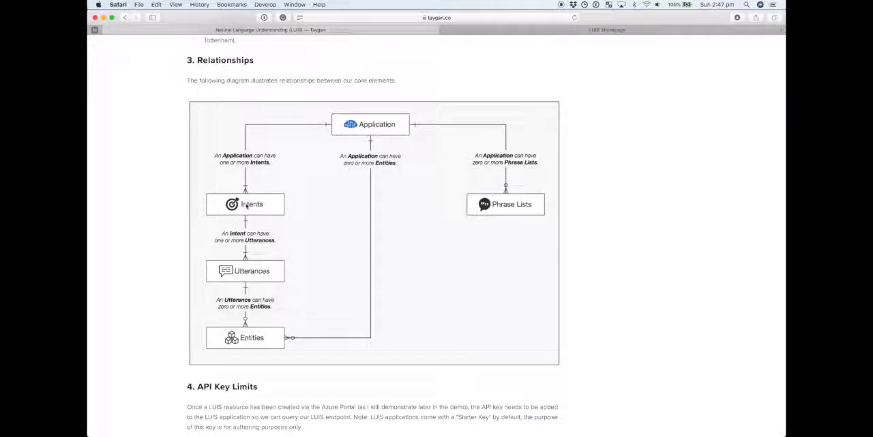
mouse_move(251, 136)
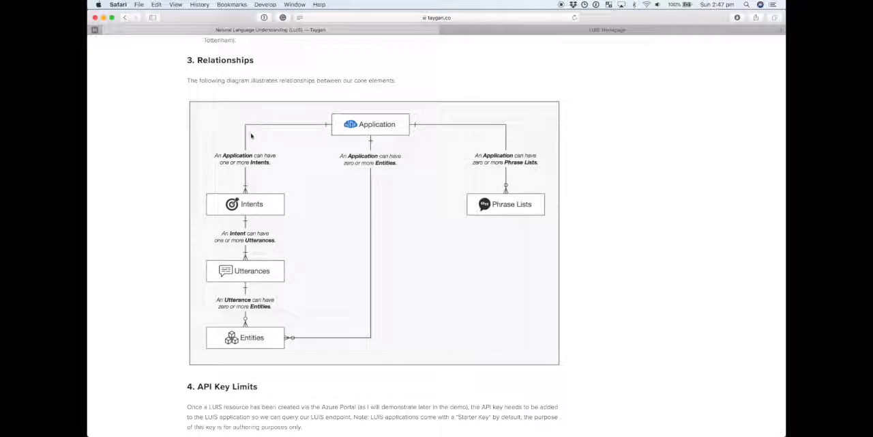
mouse_move(267, 205)
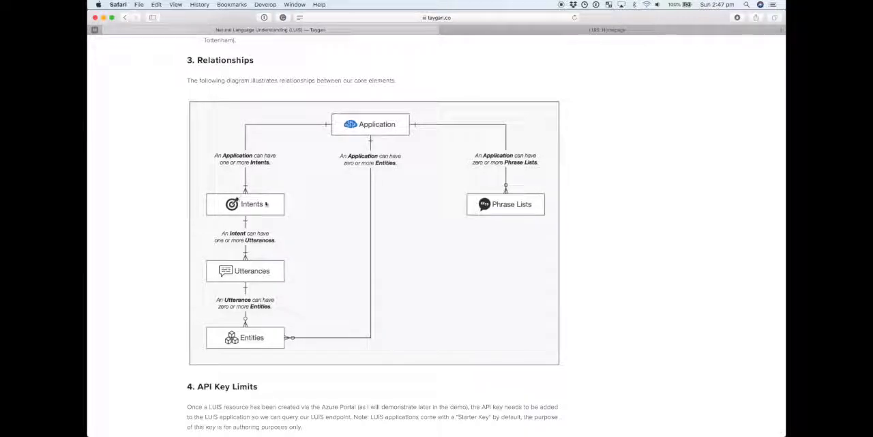
mouse_move(311, 174)
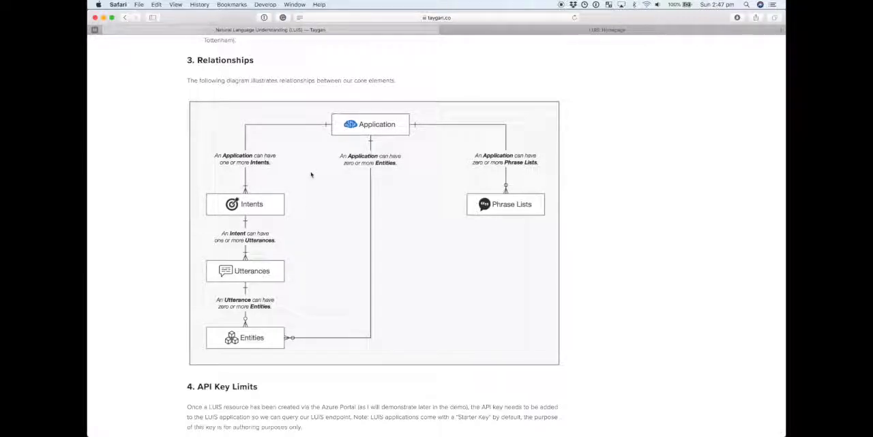
mouse_move(263, 187)
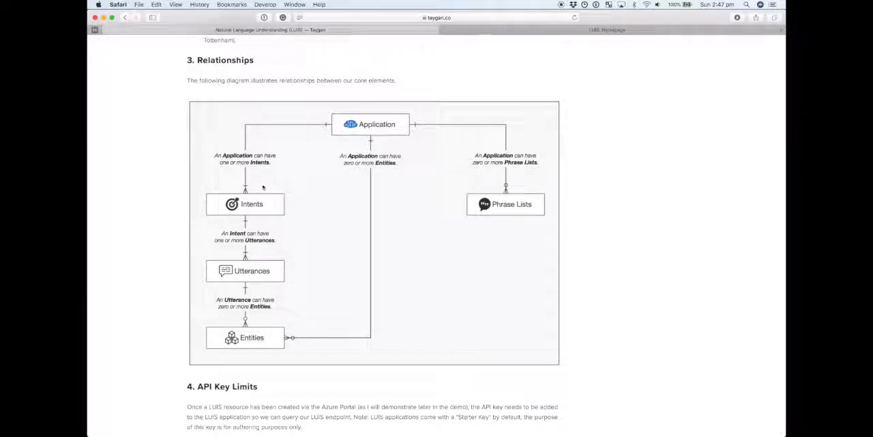
mouse_move(227, 254)
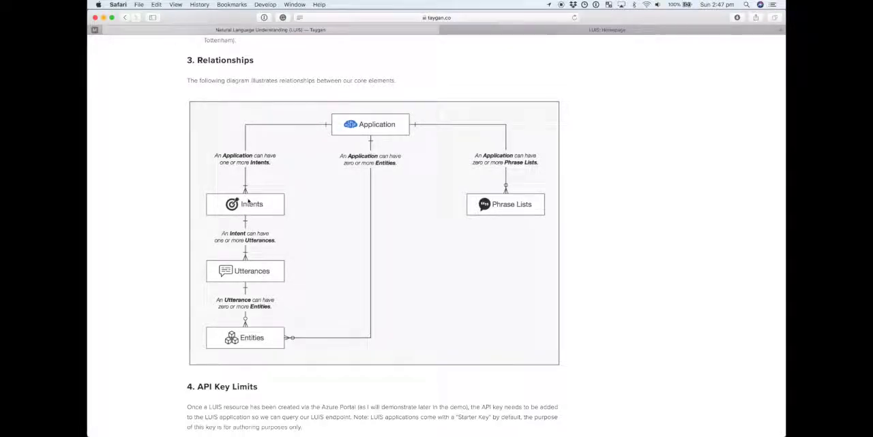
mouse_move(234, 295)
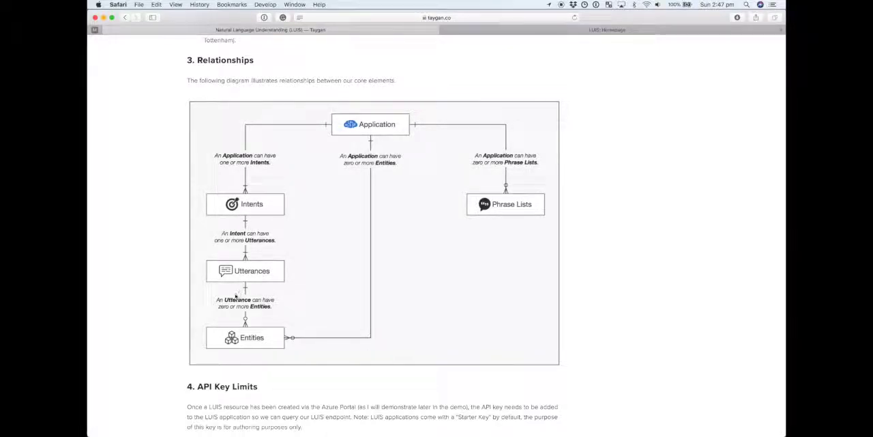
mouse_move(308, 269)
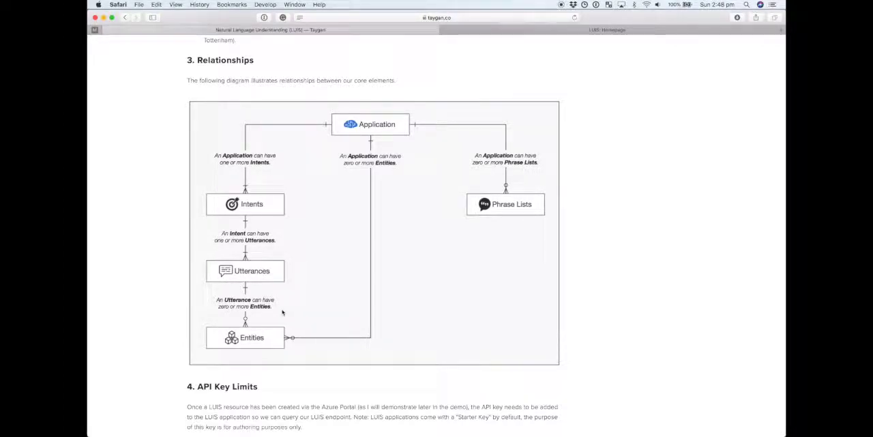
mouse_move(298, 275)
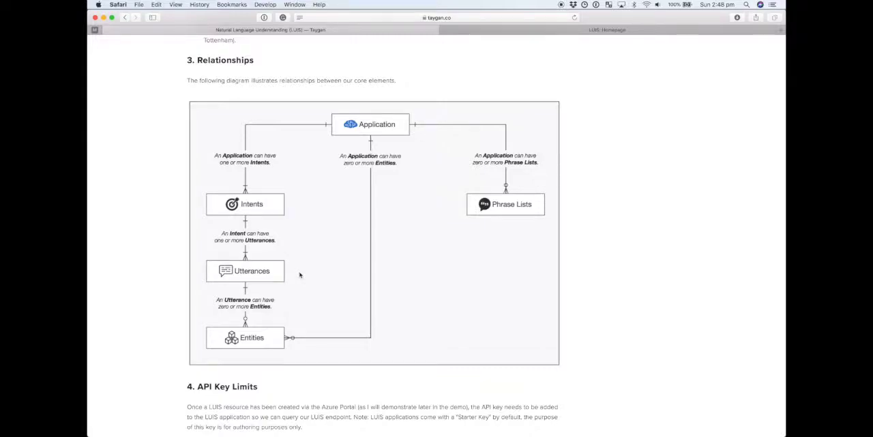
mouse_move(249, 326)
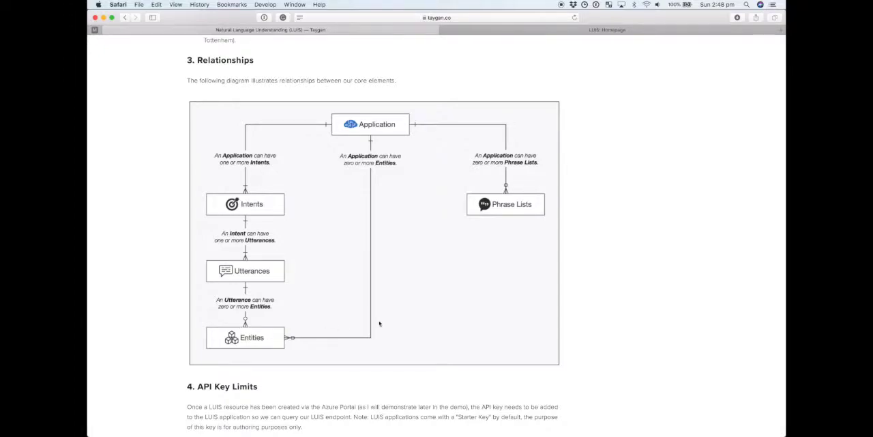
mouse_move(485, 122)
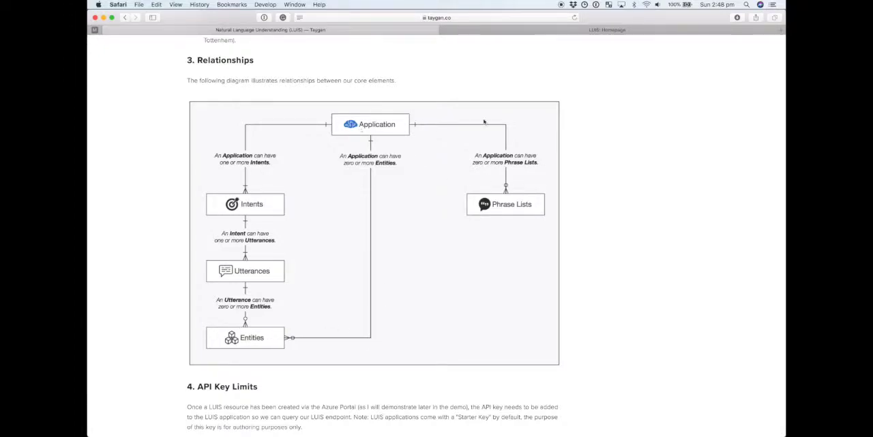
mouse_move(392, 136)
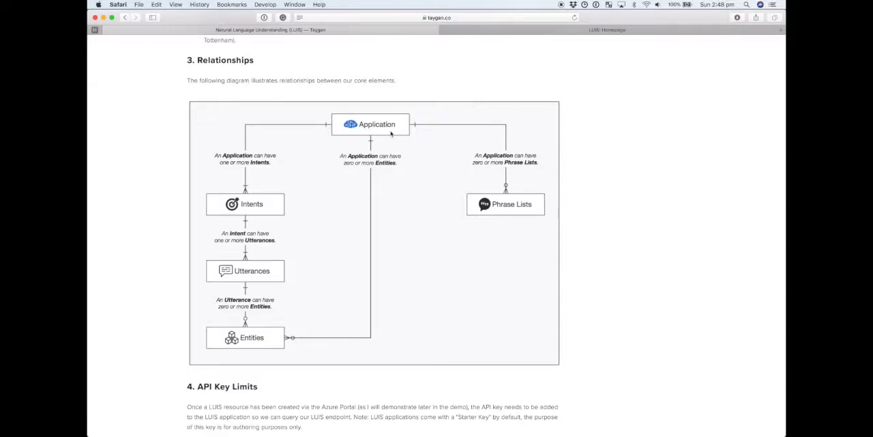
mouse_move(505, 204)
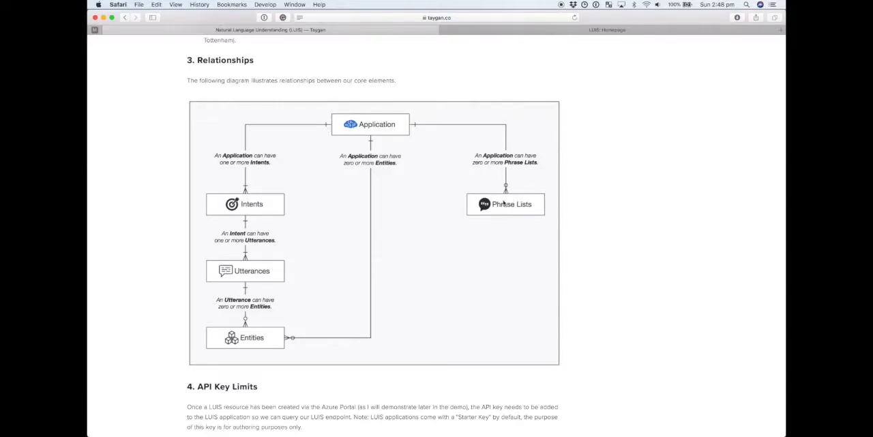
mouse_move(563, 209)
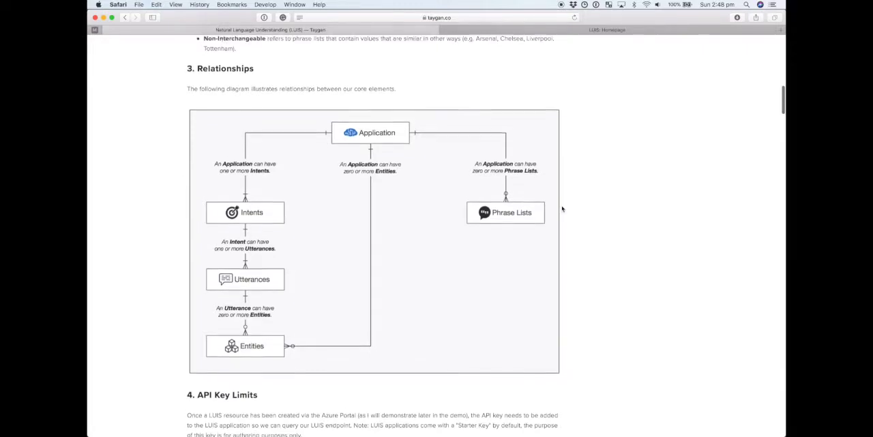
scroll(up, 3)
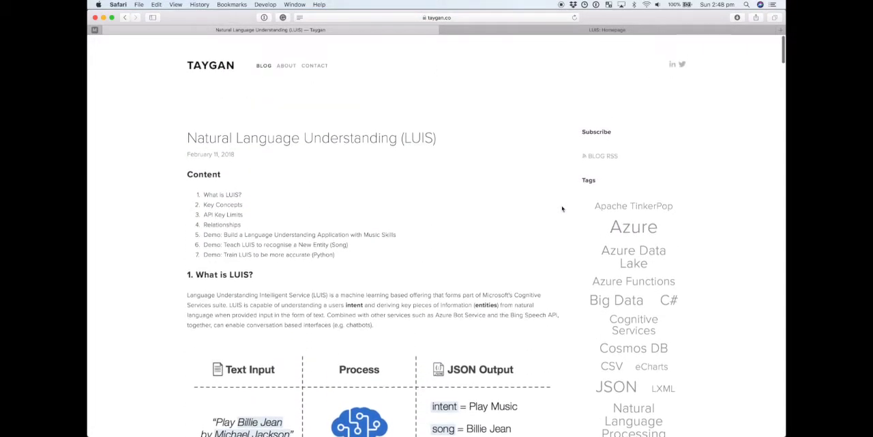
scroll(down, 3)
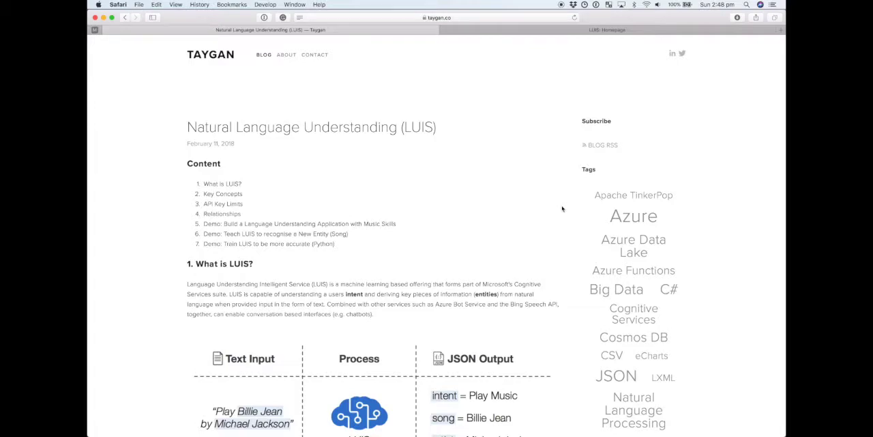